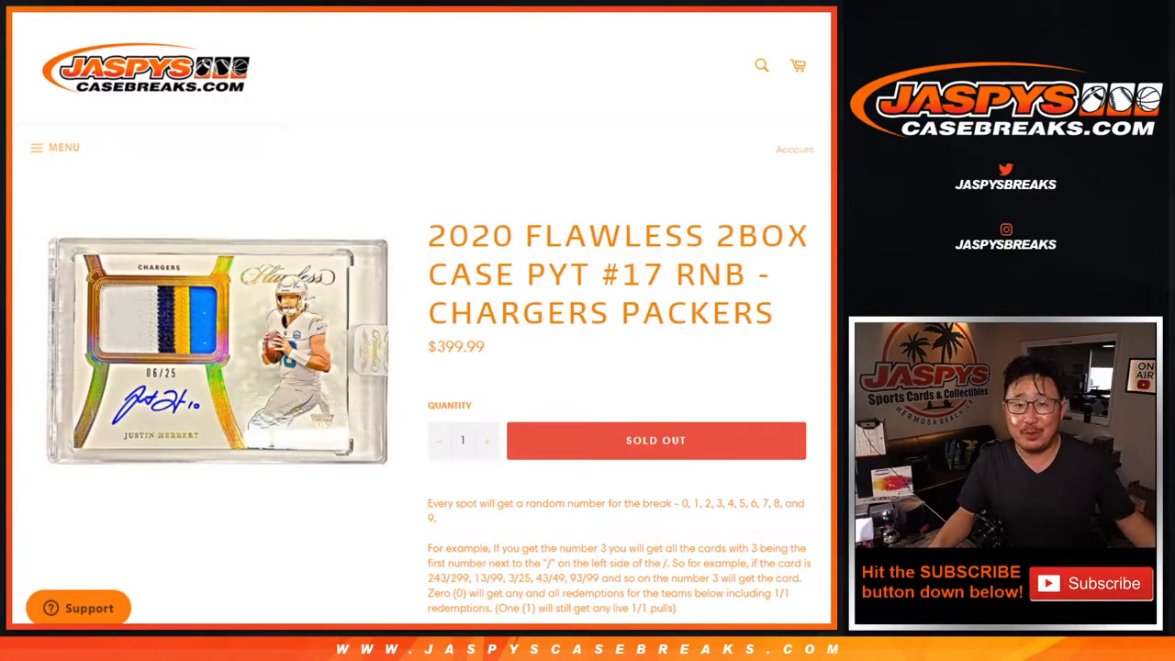
pyautogui.moveTo(602, 244)
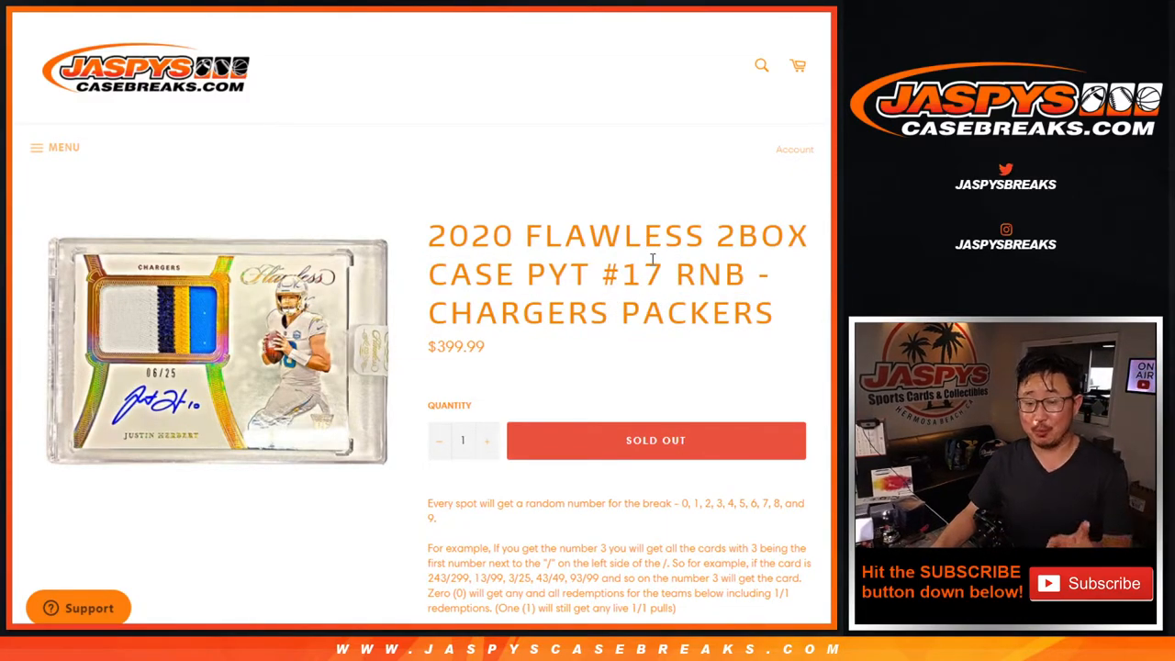
# - Scroll down the Chargers Packers break listing before moving to the RANDOM.ORG dice roller
pyautogui.scroll(-3)
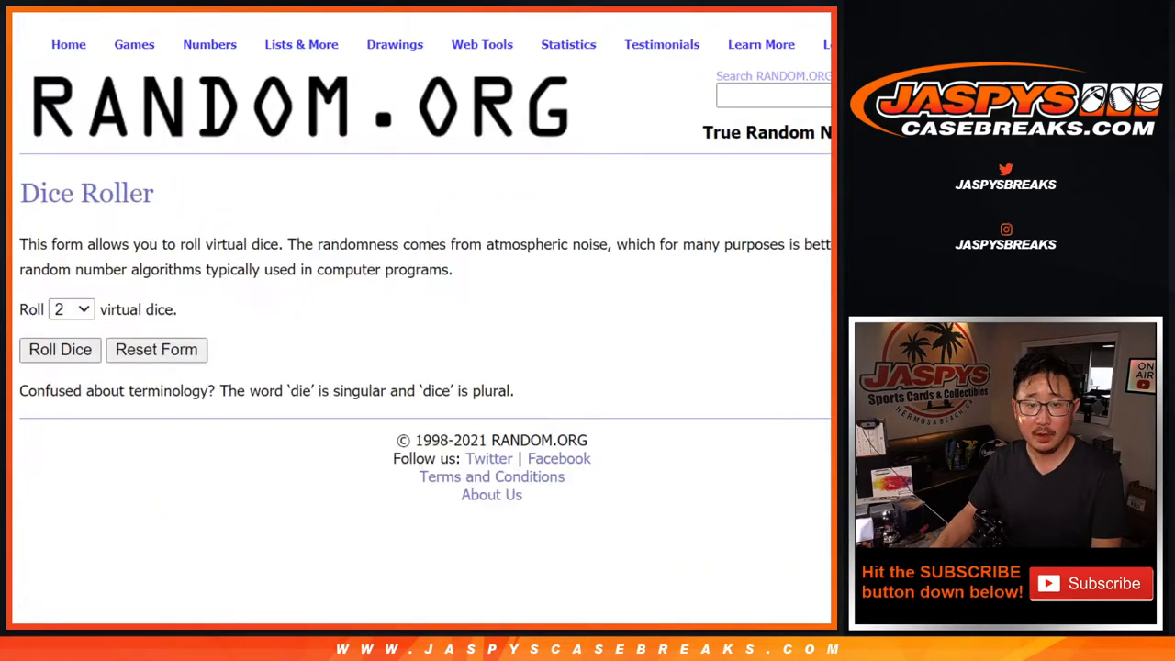
pyautogui.click(59, 349)
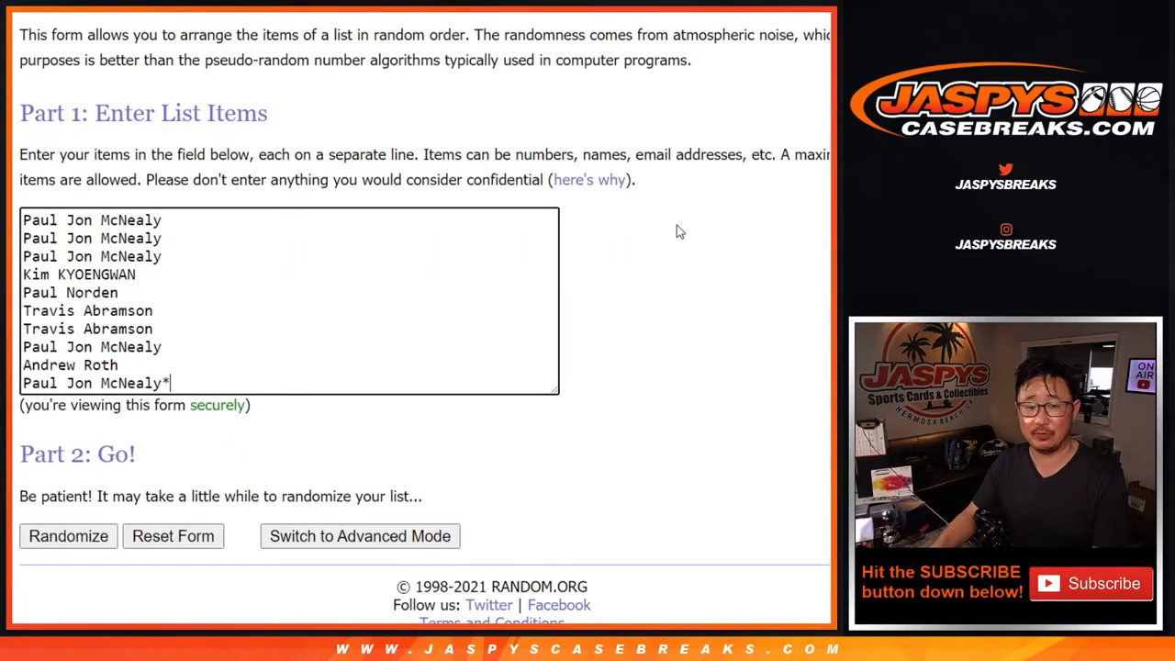
pyautogui.scroll(-3)
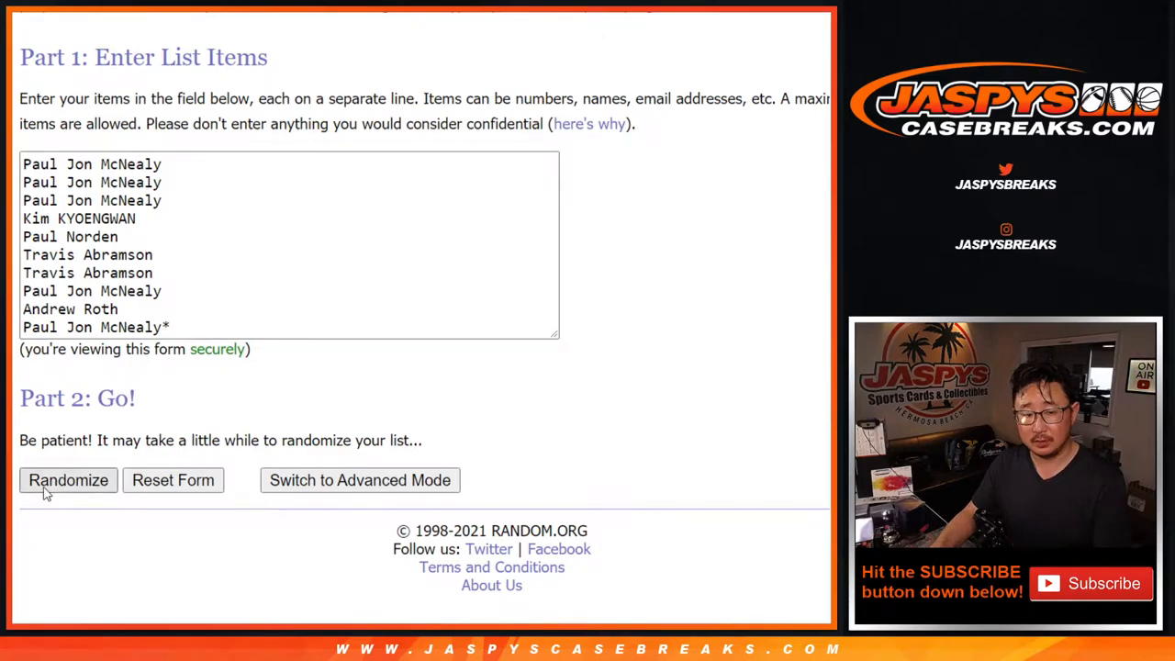
pyautogui.click(68, 482)
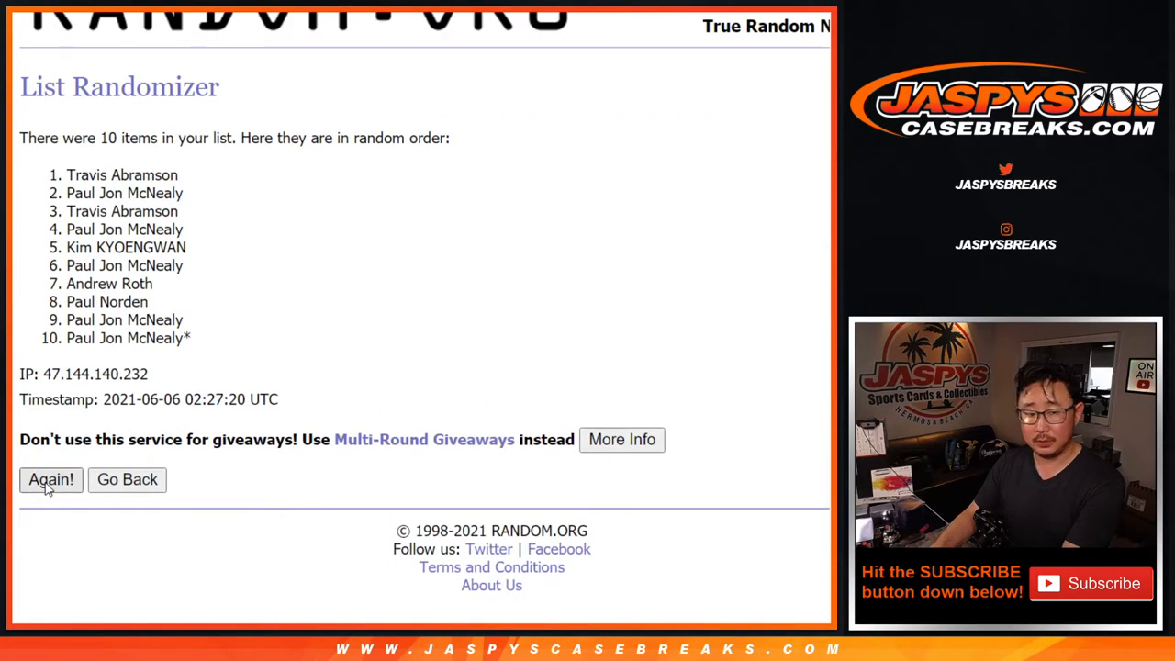
pyautogui.click(52, 481)
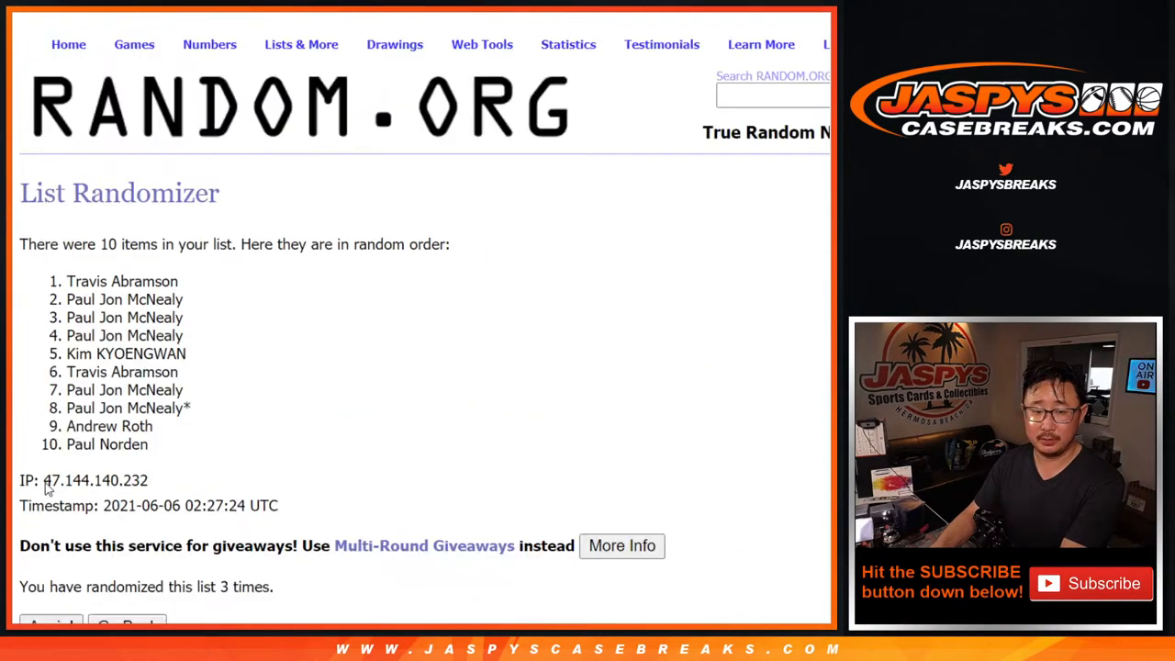
pyautogui.click(52, 482)
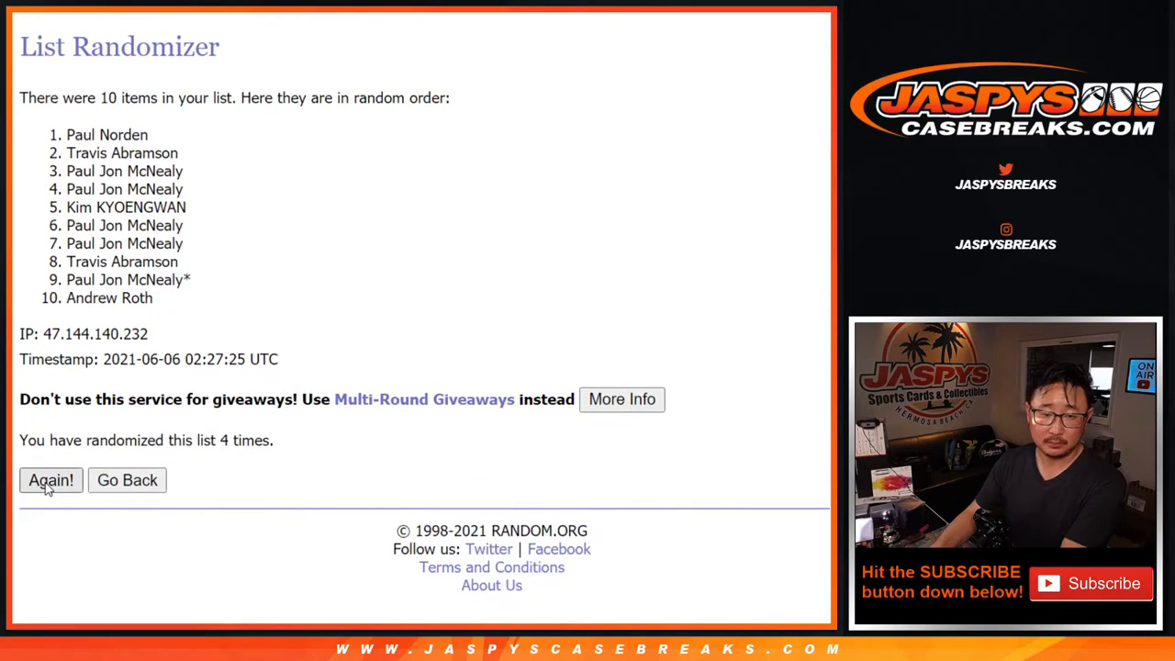
pyautogui.click(51, 481)
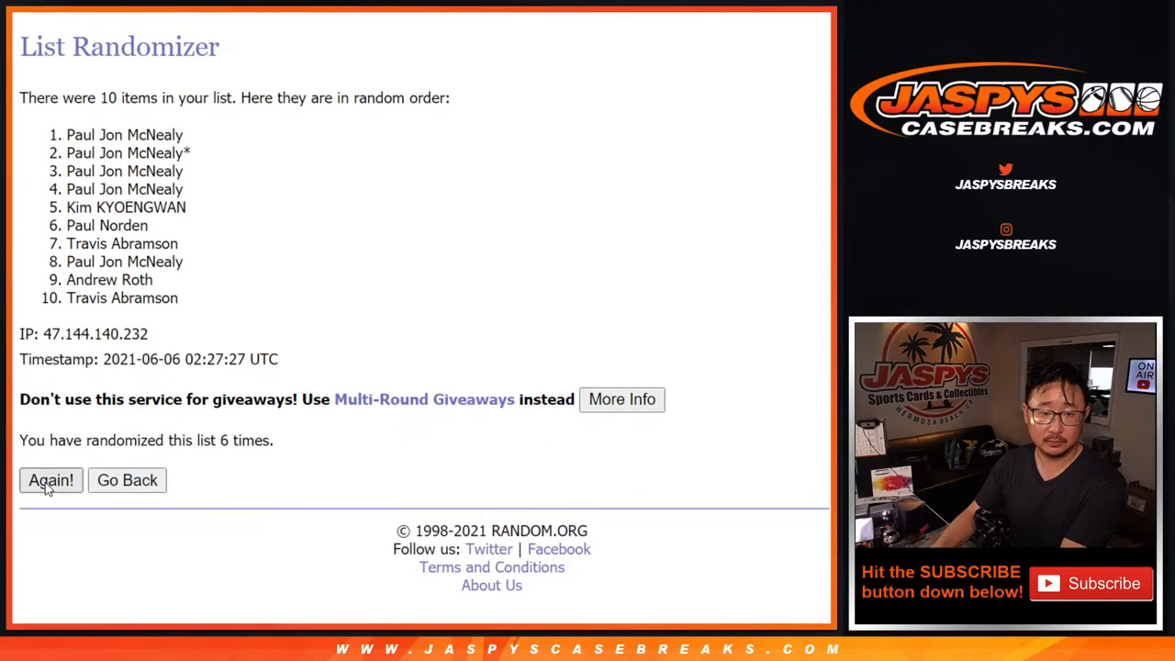
pyautogui.click(52, 481)
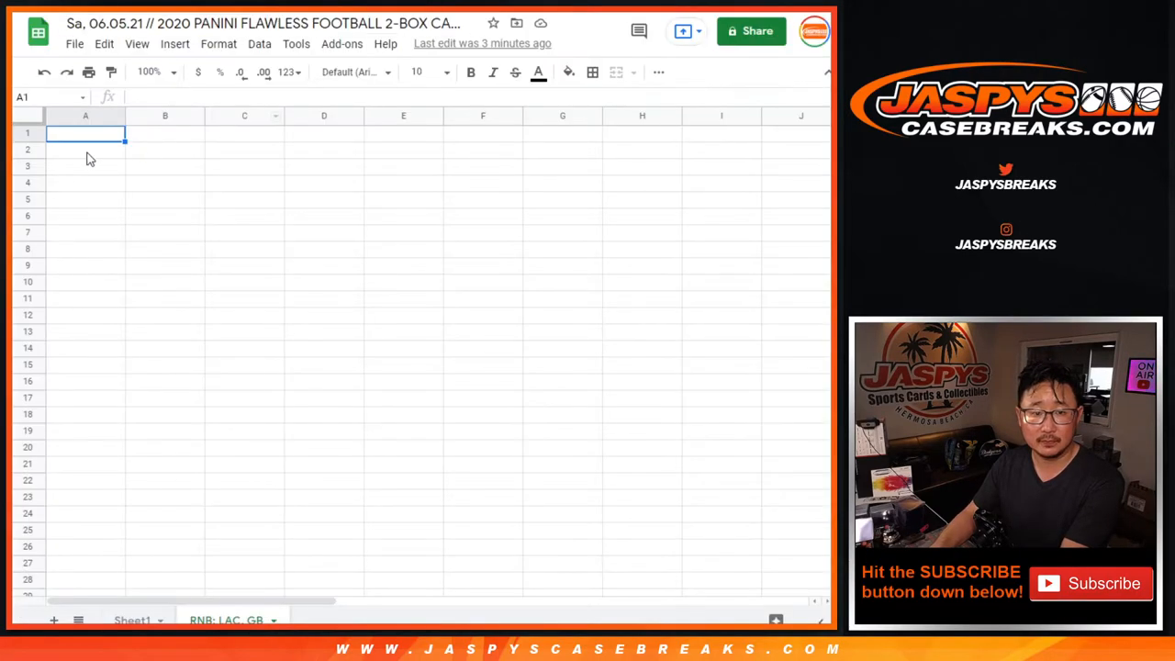
pyautogui.press('ctrl+v')
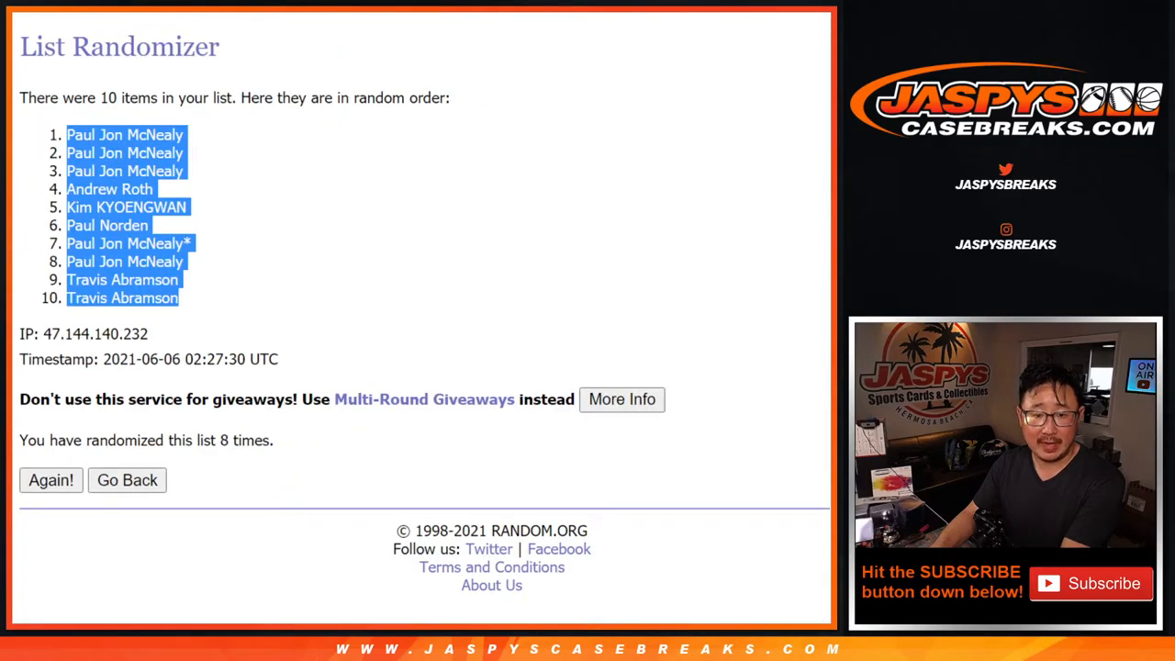
# - Go back, randomize the digits 1–9 and 0, and reshuffle them several times
pyautogui.click(127, 481)
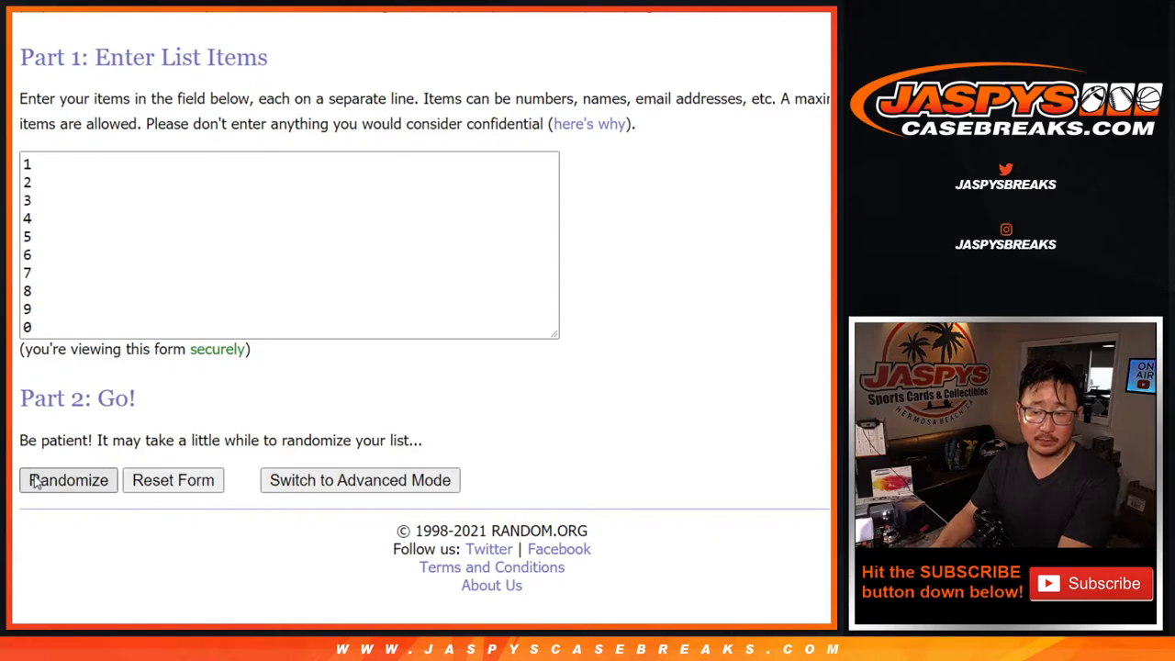
pyautogui.click(68, 481)
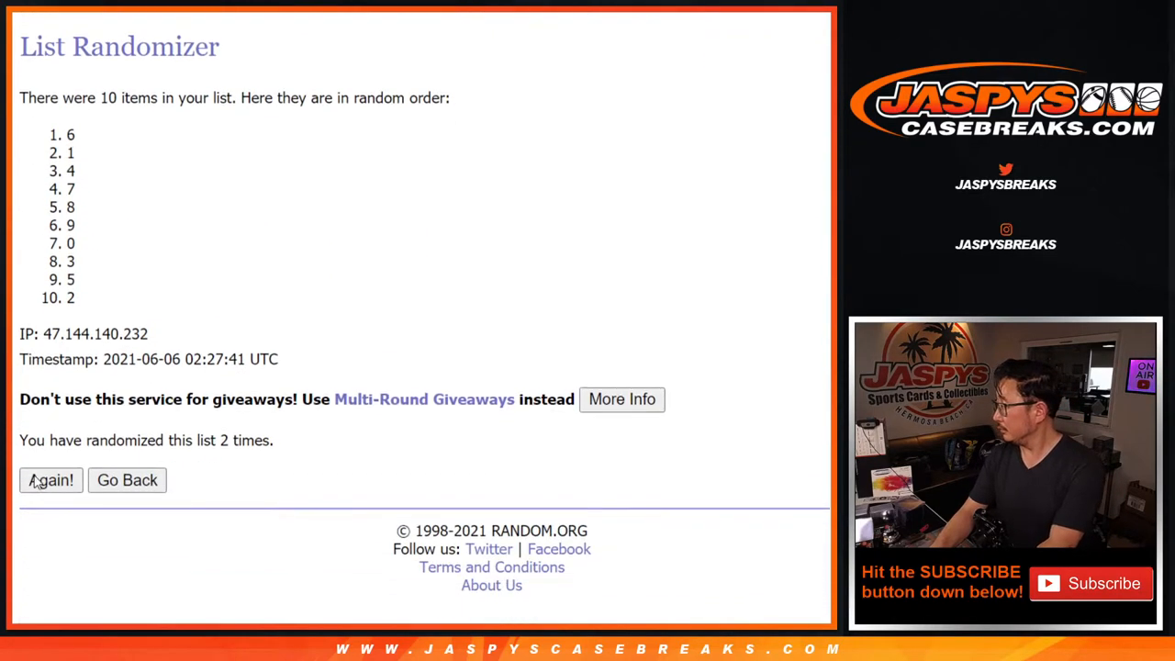
pyautogui.click(51, 481)
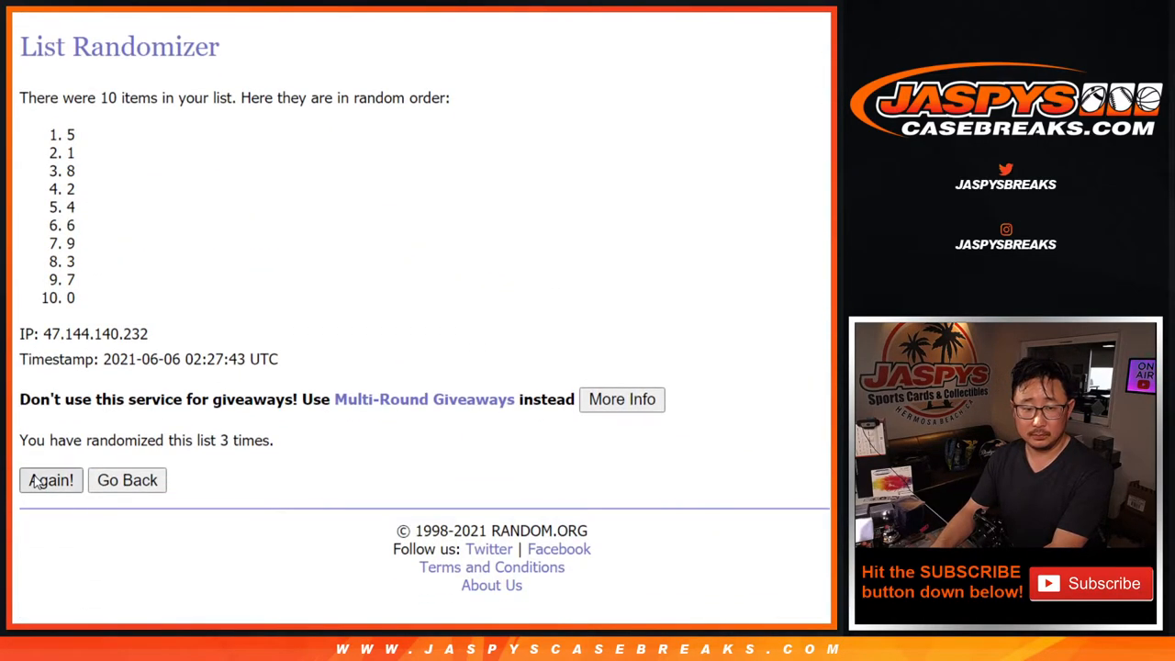
pyautogui.click(51, 481)
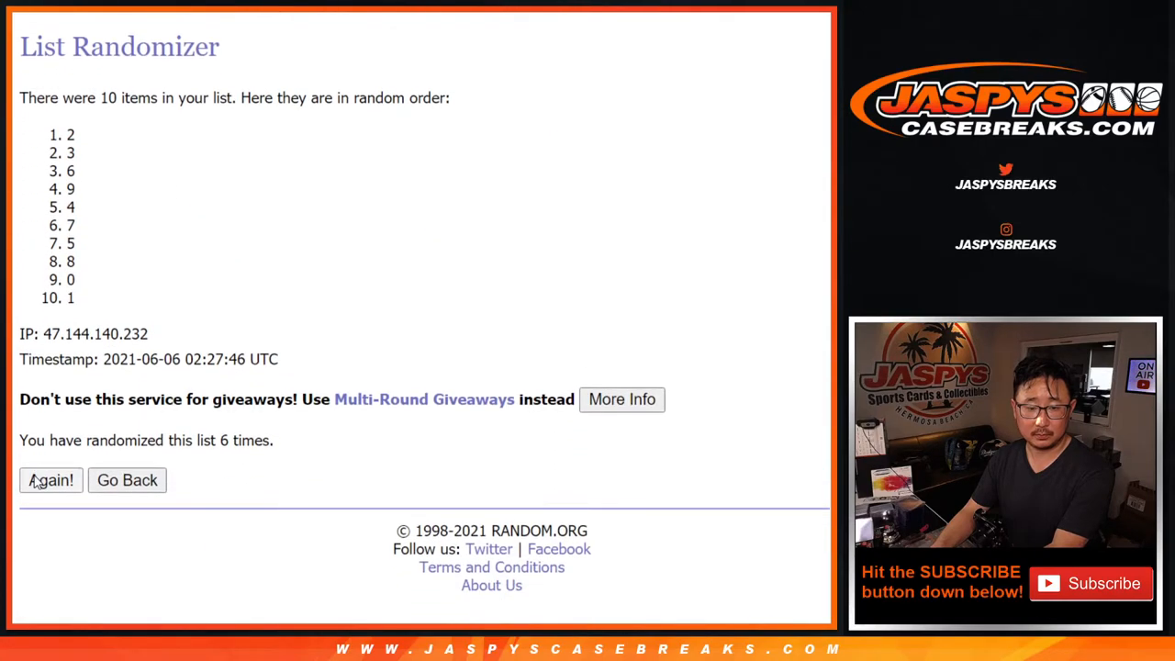
pyautogui.click(52, 481)
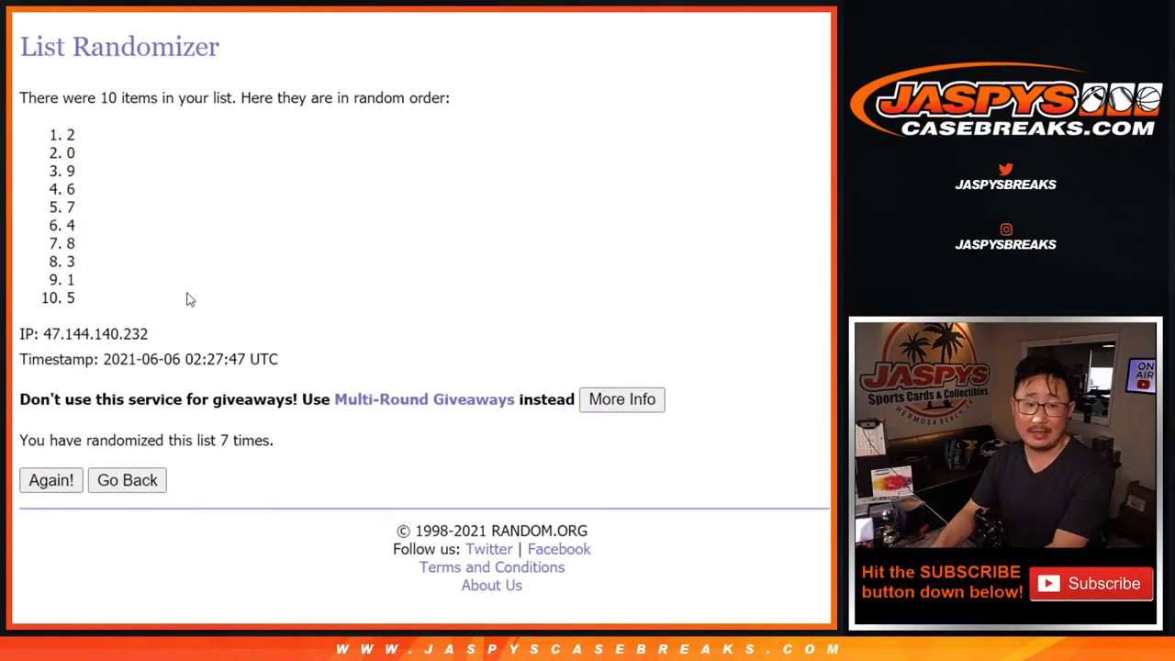
pyautogui.click(52, 481)
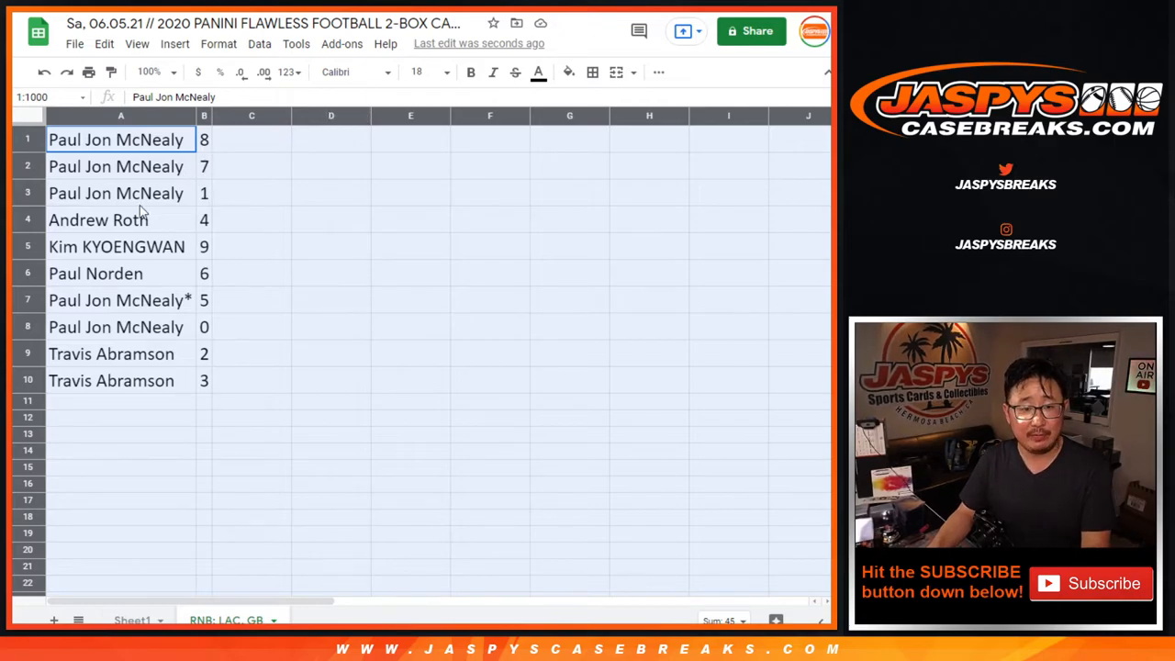
pyautogui.click(119, 221)
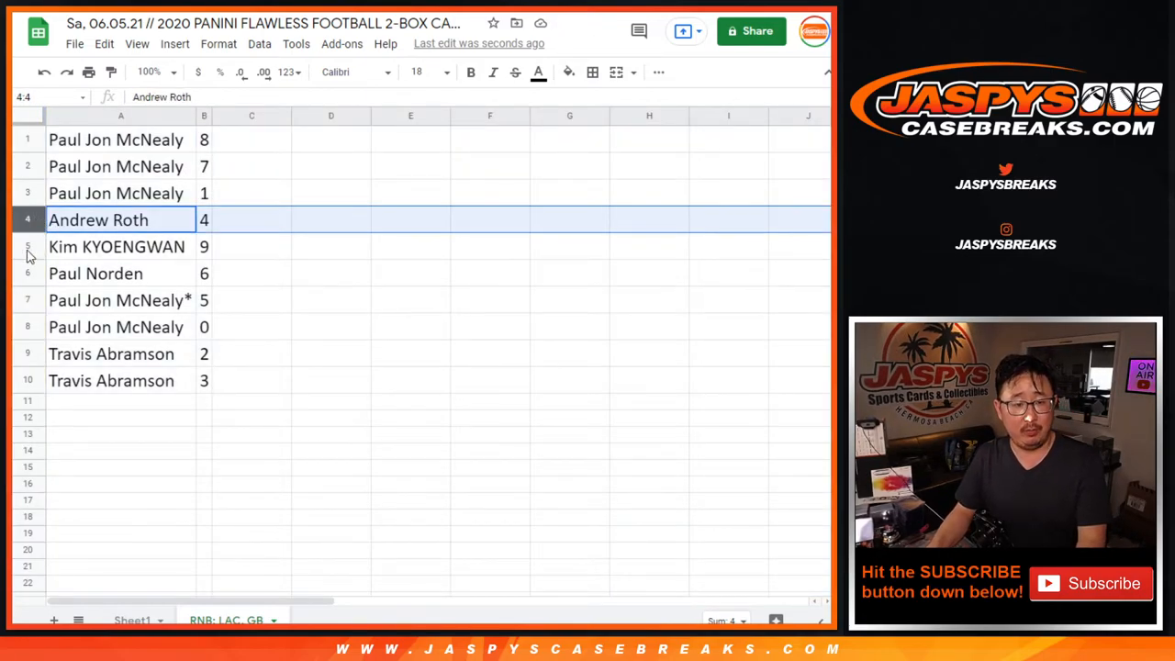
pyautogui.click(96, 272)
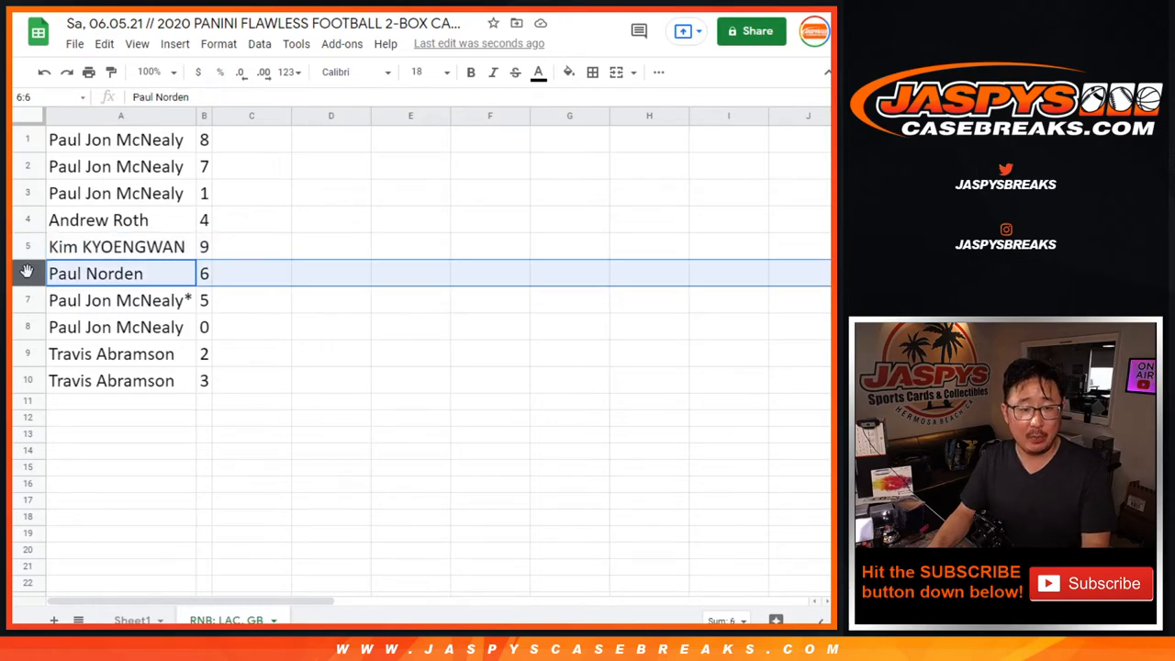
pyautogui.click(118, 301)
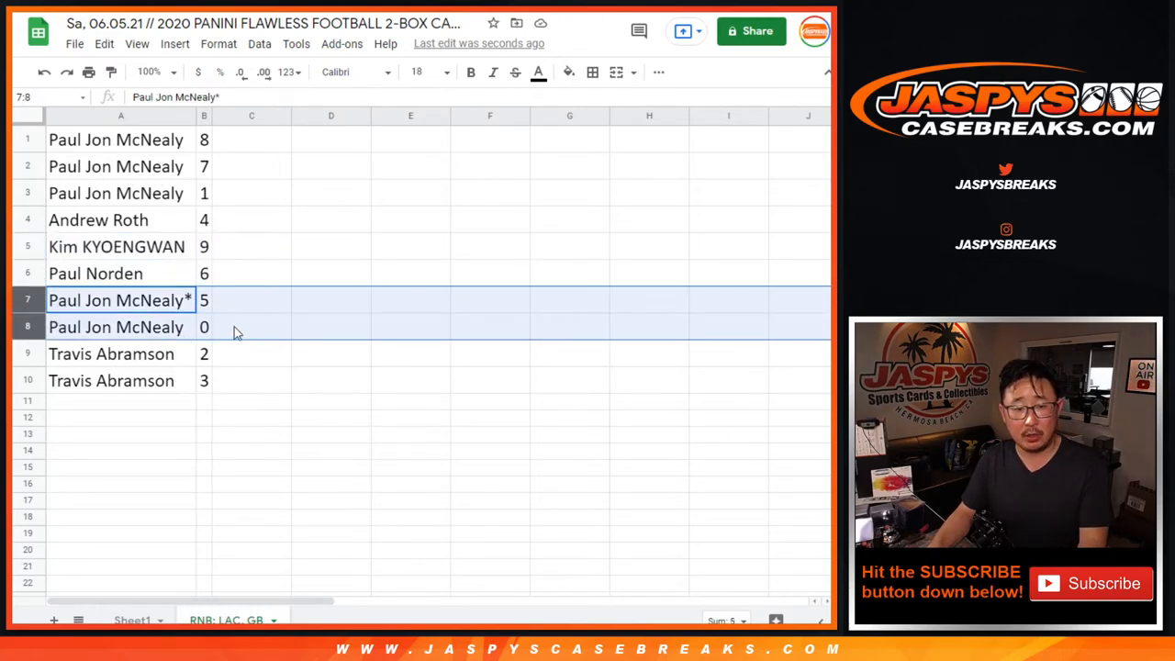
pyautogui.click(202, 327)
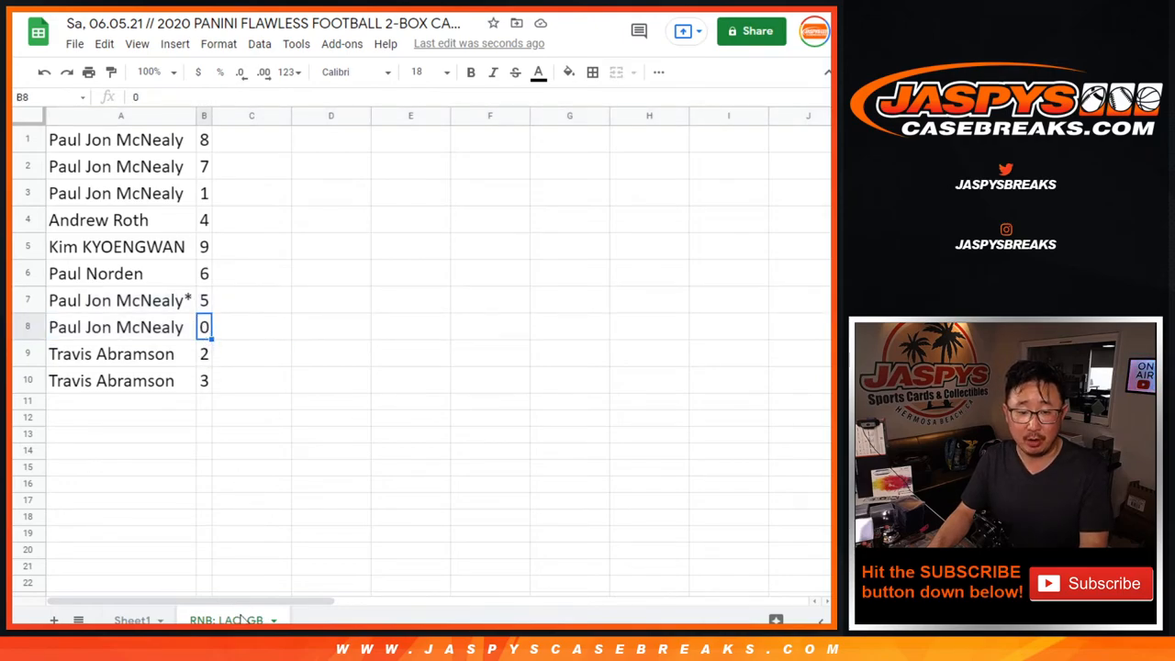
pyautogui.moveTo(34, 367)
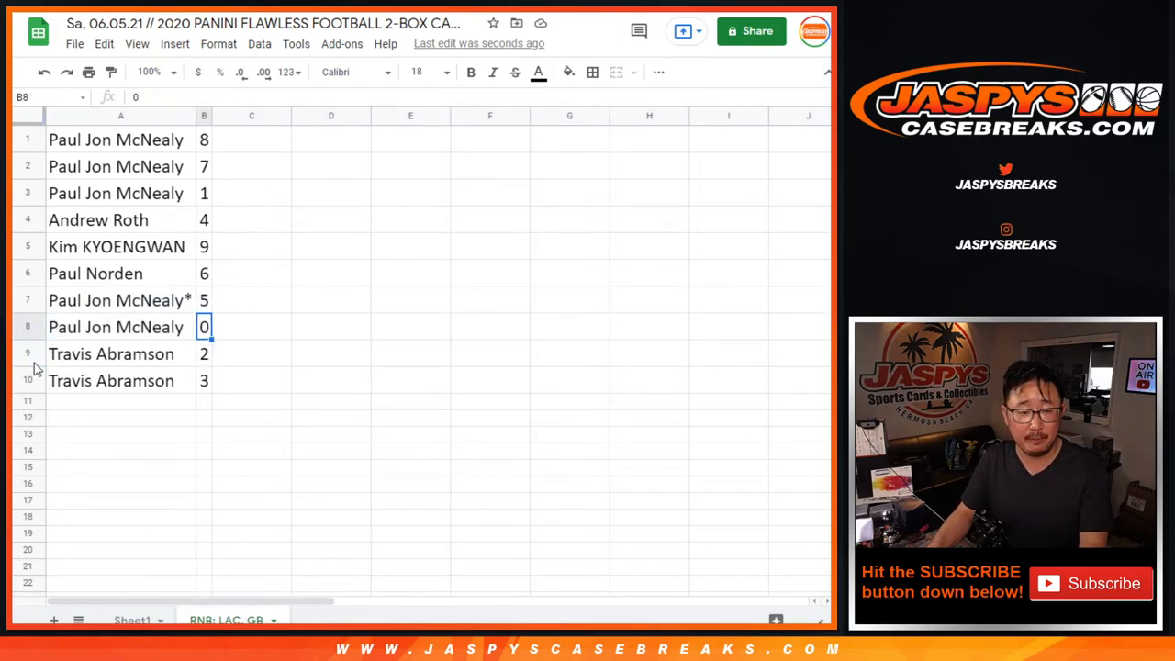
pyautogui.click(28, 380)
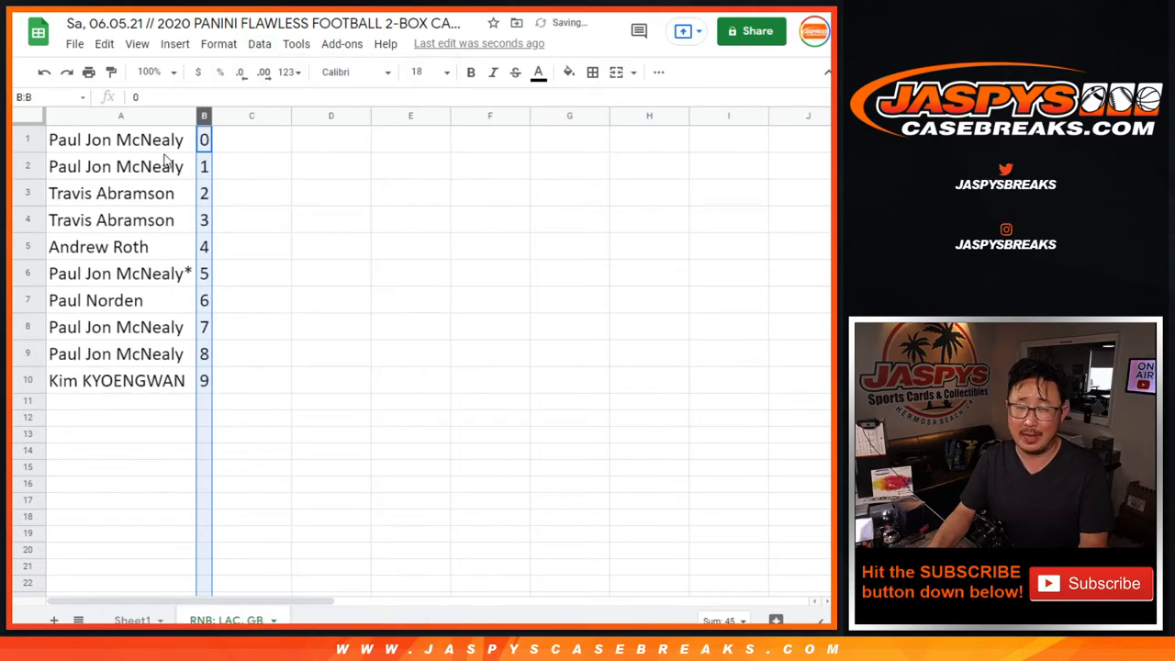
pyautogui.click(591, 72)
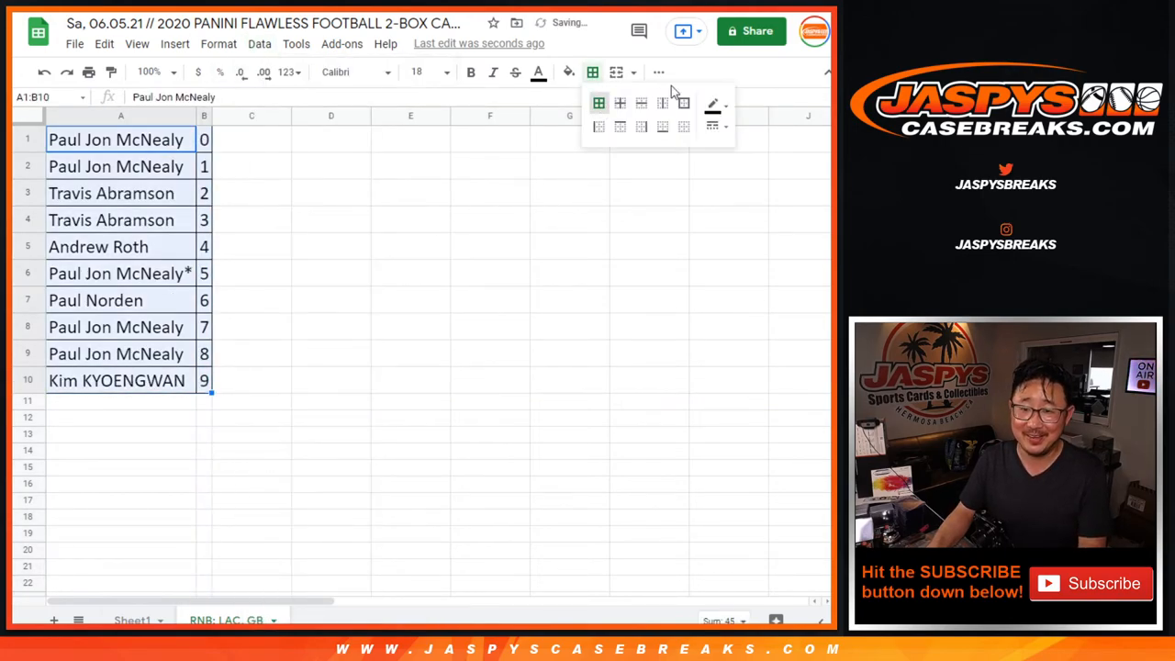